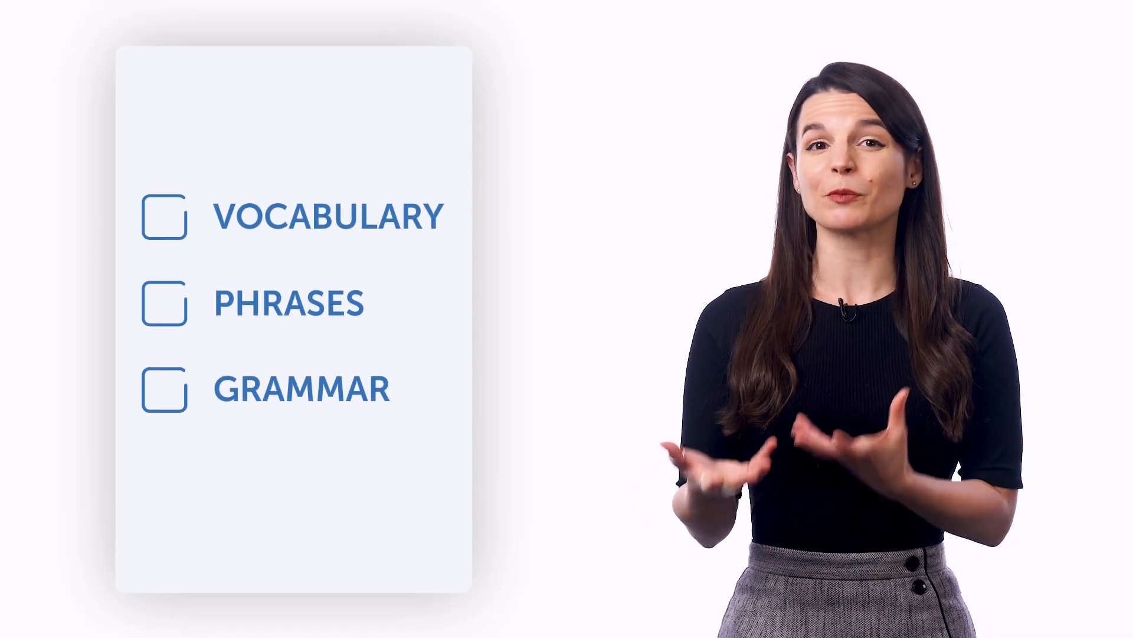
left_click(164, 214)
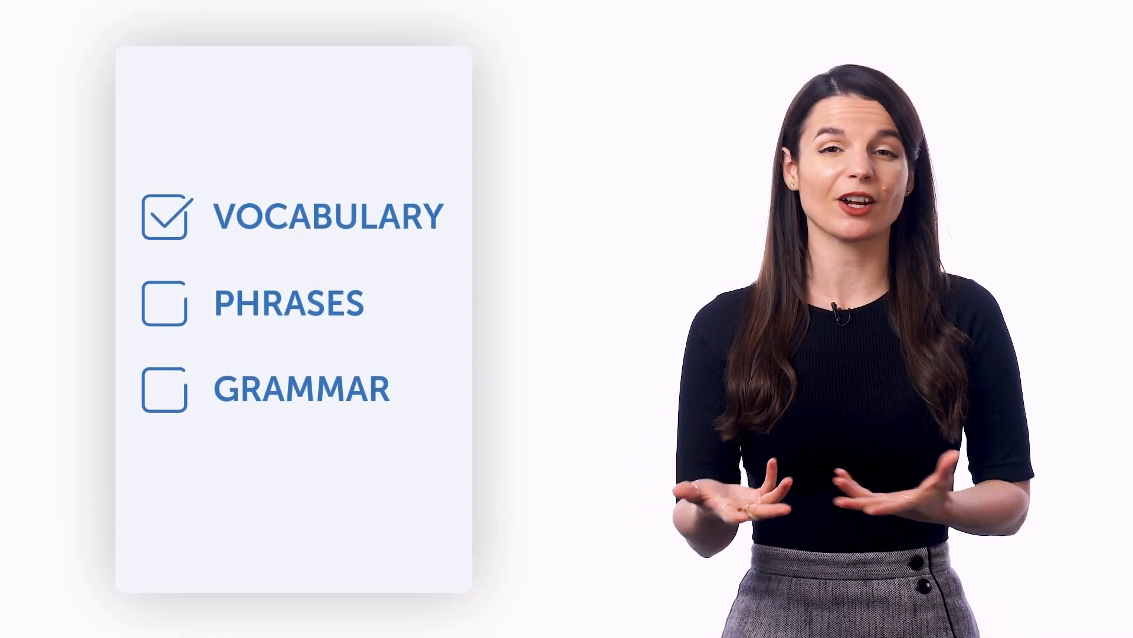